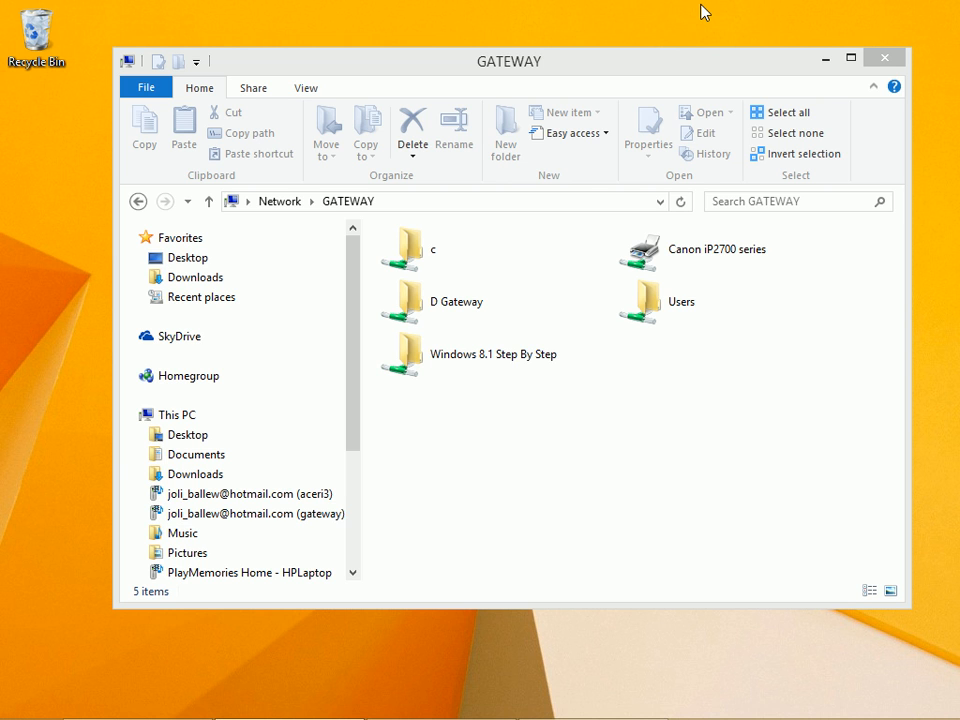
{"action": "mouse_move", "coordinate": [605, 147]}
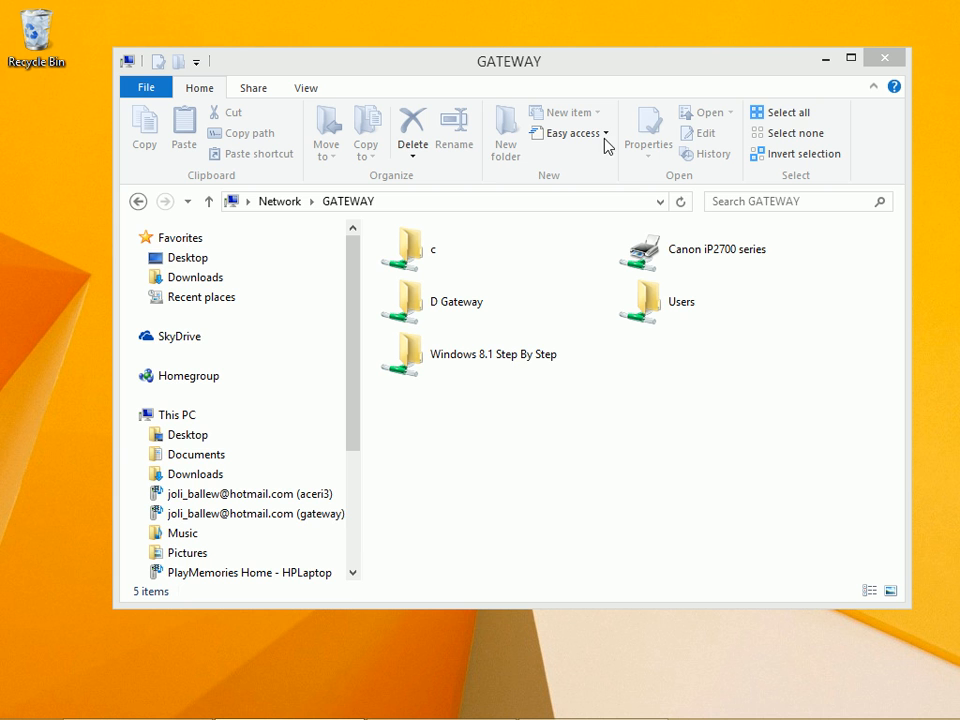
- Close the GATEWAY shared-folders window
{"action": "left_click", "coordinate": [884, 57]}
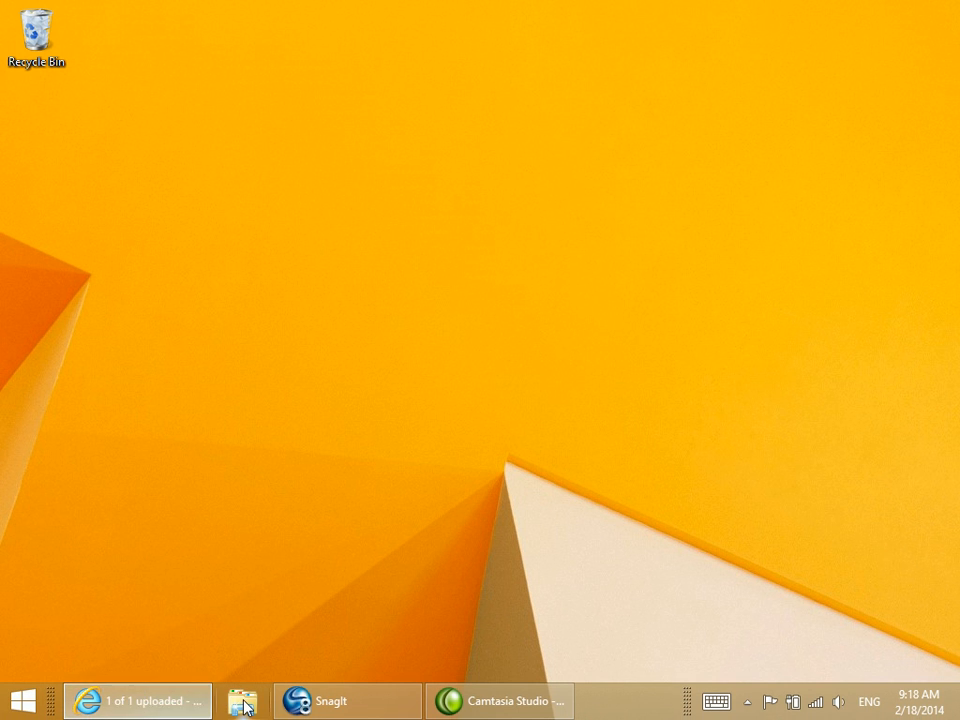
- Open a new File Explorer window on GATEWAY's network shares
{"action": "left_click", "coordinate": [243, 700]}
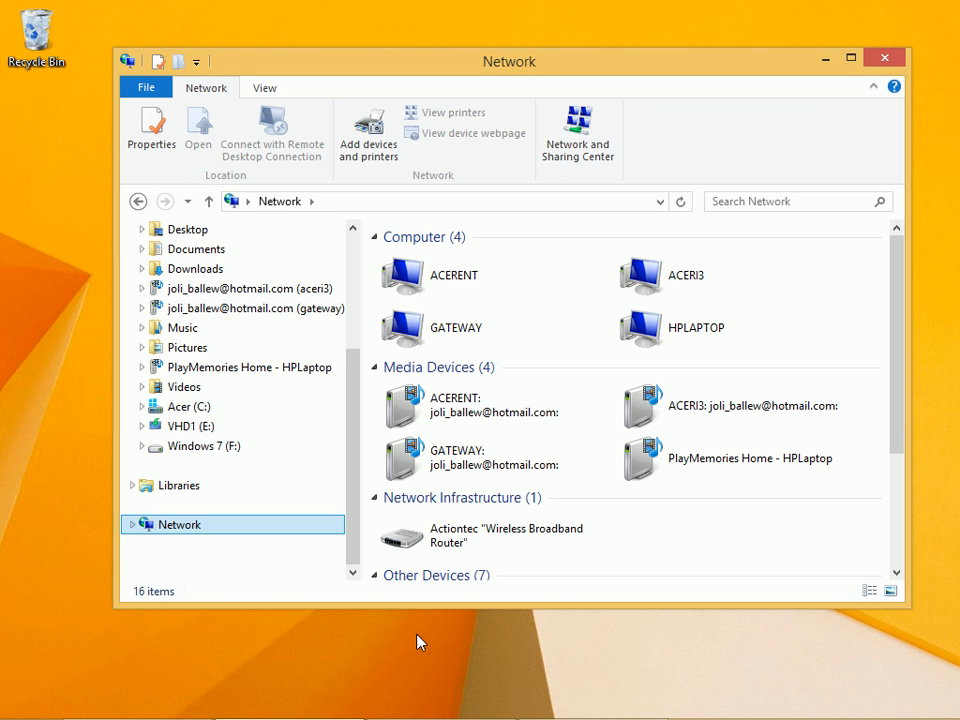
{"action": "left_click", "coordinate": [452, 275]}
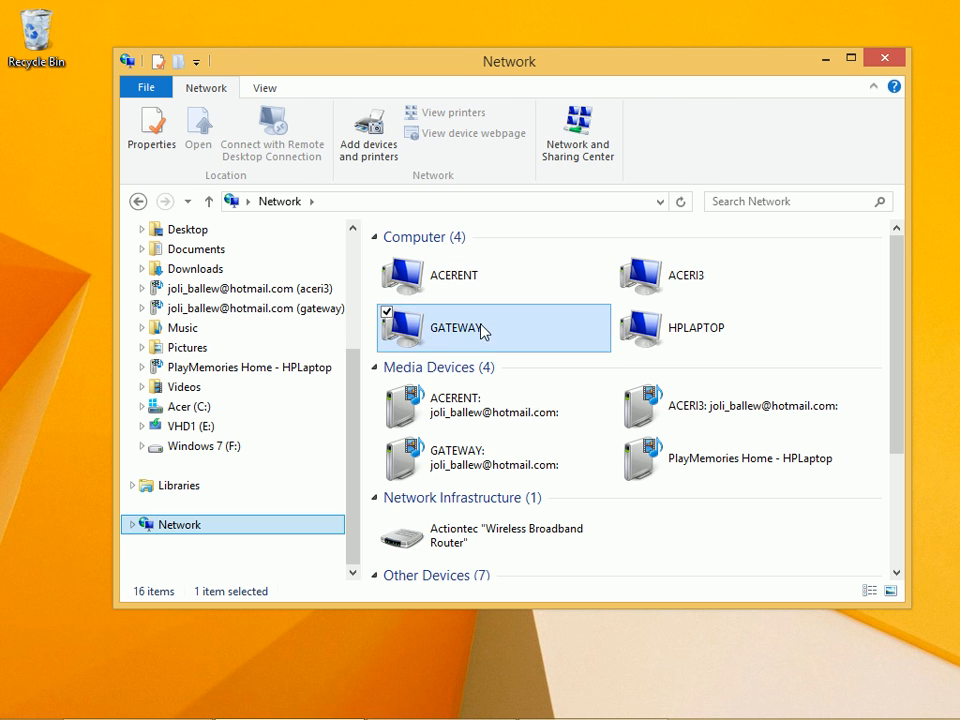
{"action": "double_click", "coordinate": [454, 327]}
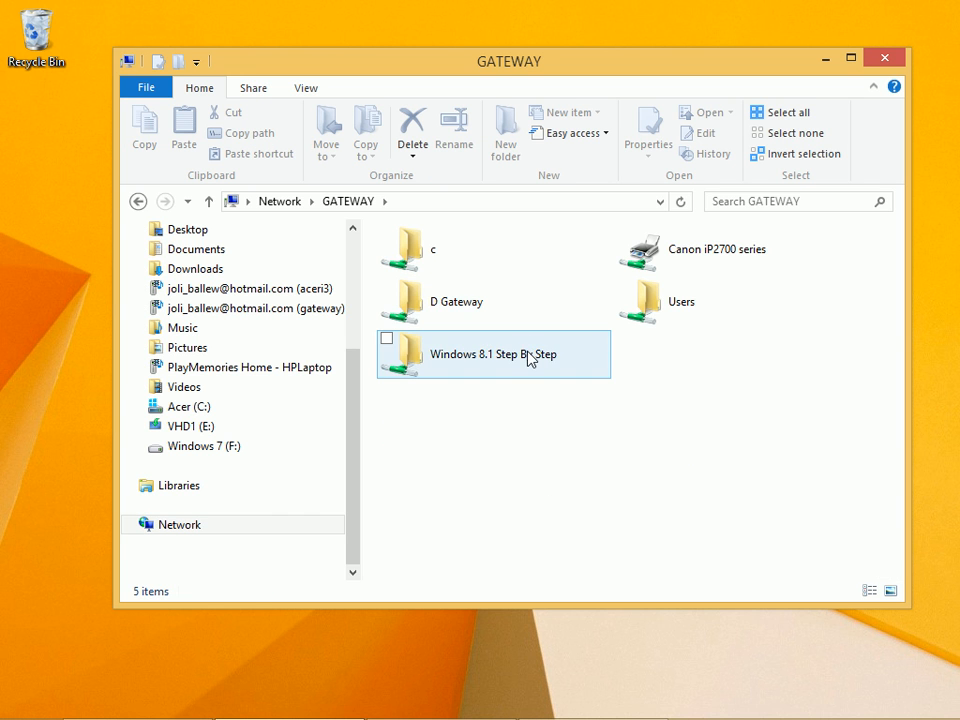
- Make the 'Windows 8.1 Step By Step' folder always available offline
{"action": "left_click", "coordinate": [386, 338]}
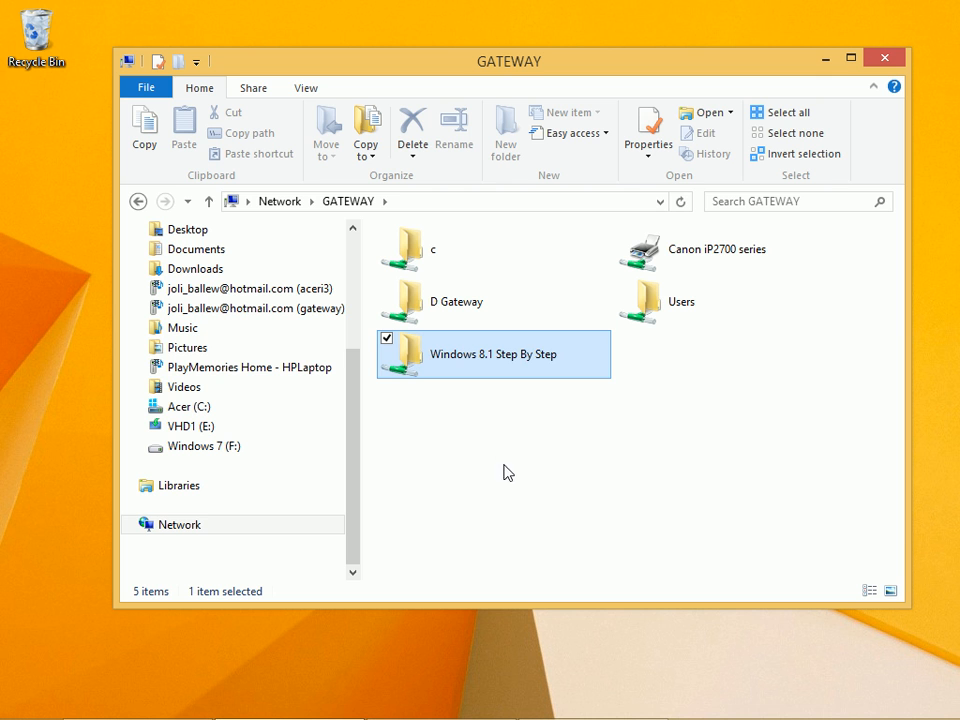
{"action": "mouse_move", "coordinate": [558, 396]}
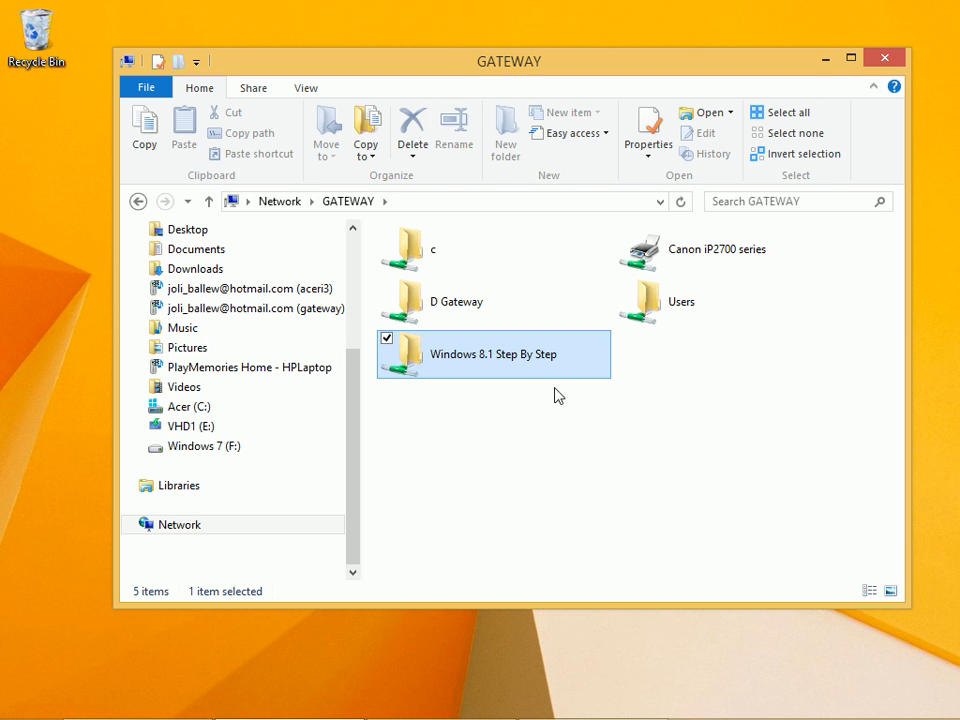
{"action": "right_click", "coordinate": [490, 354]}
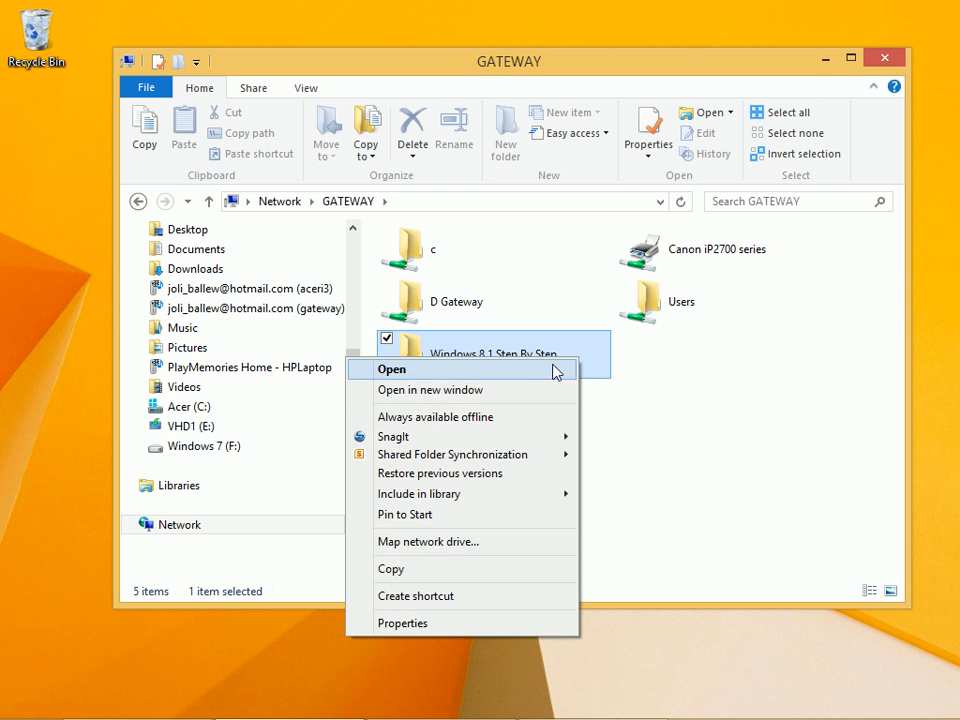
{"action": "left_click", "coordinate": [435, 416]}
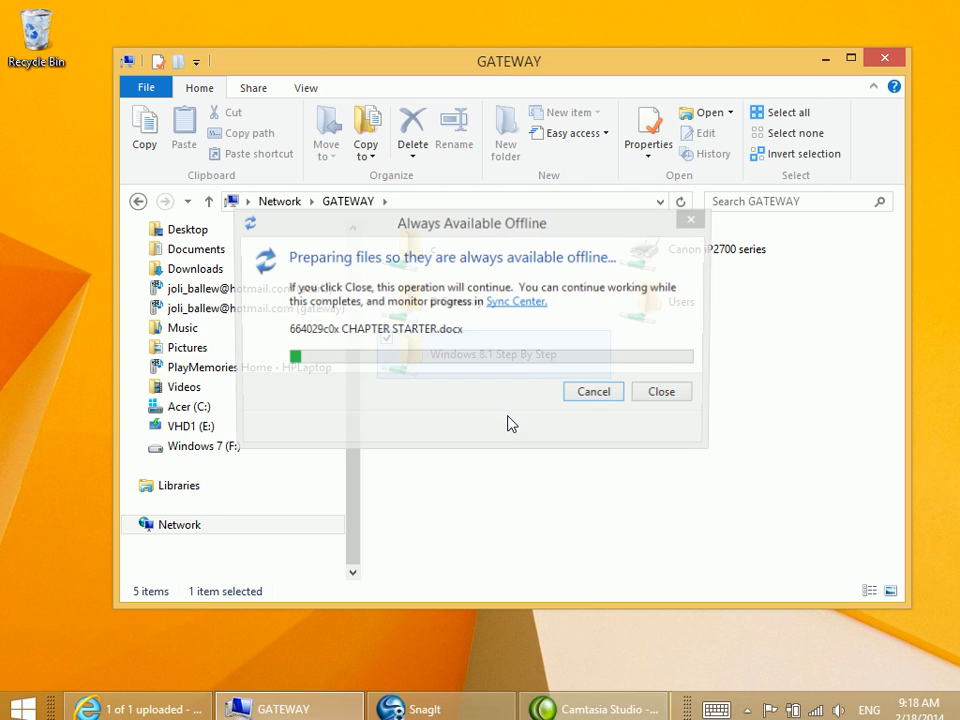